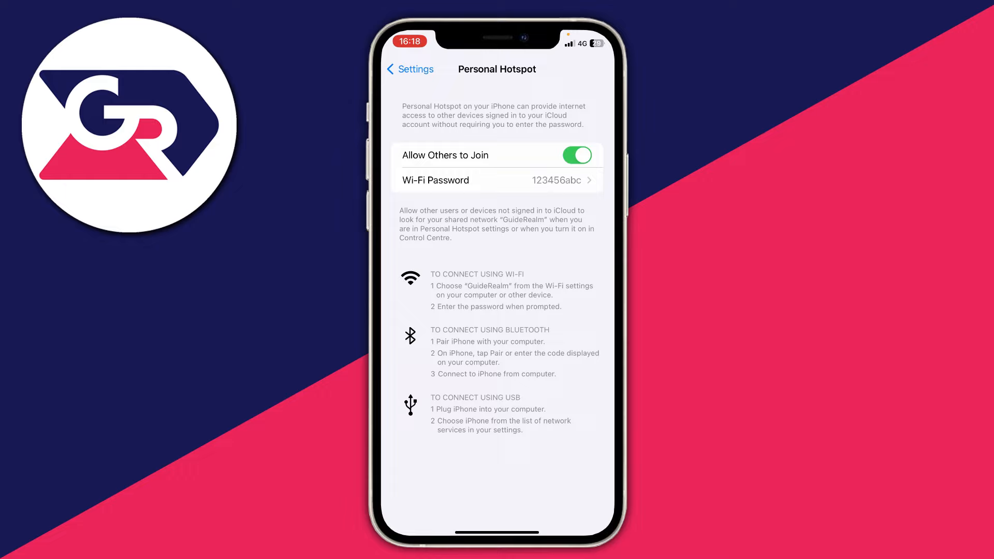
- Visit Battery from the main list, confirm Low Power Mode is off, and return to Settings
click(413, 69)
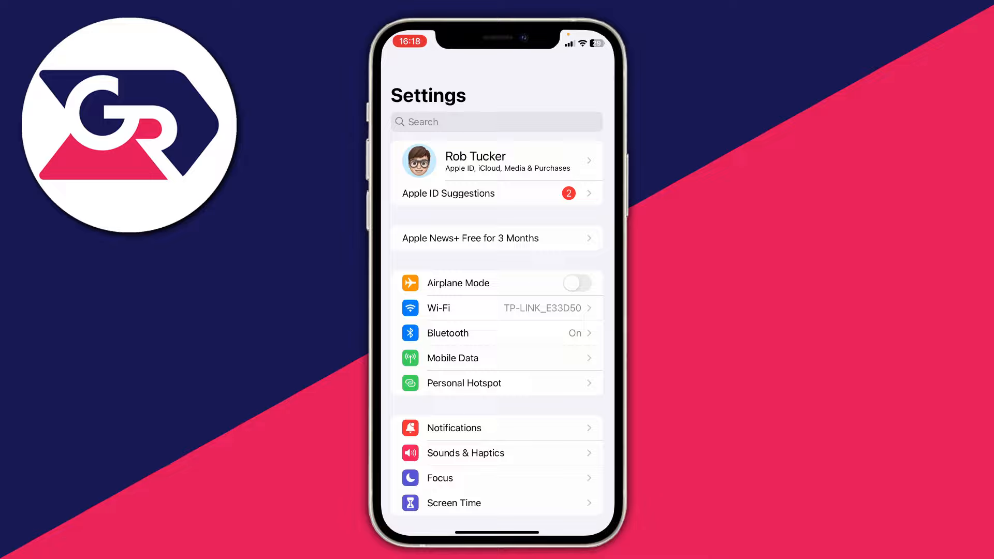
scroll(down, 3)
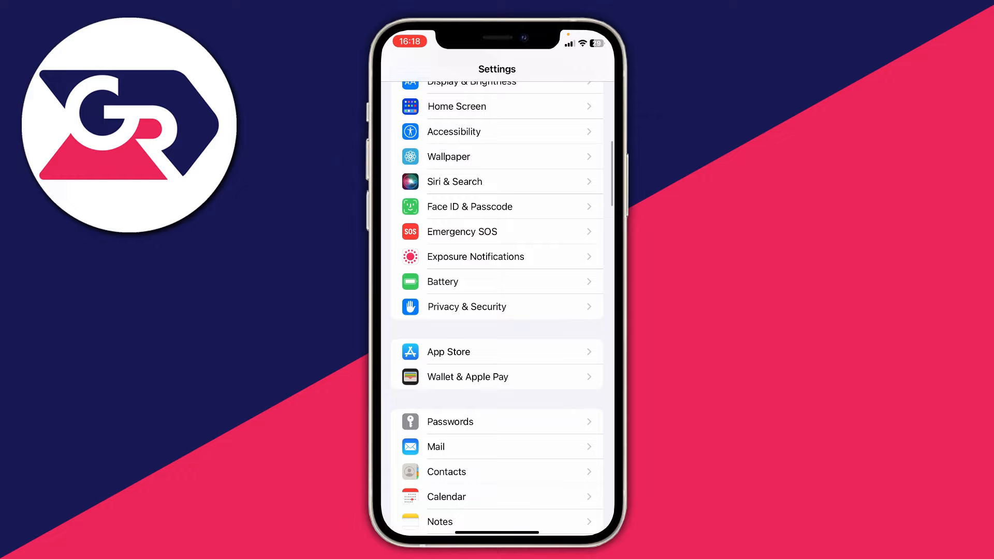
click(443, 282)
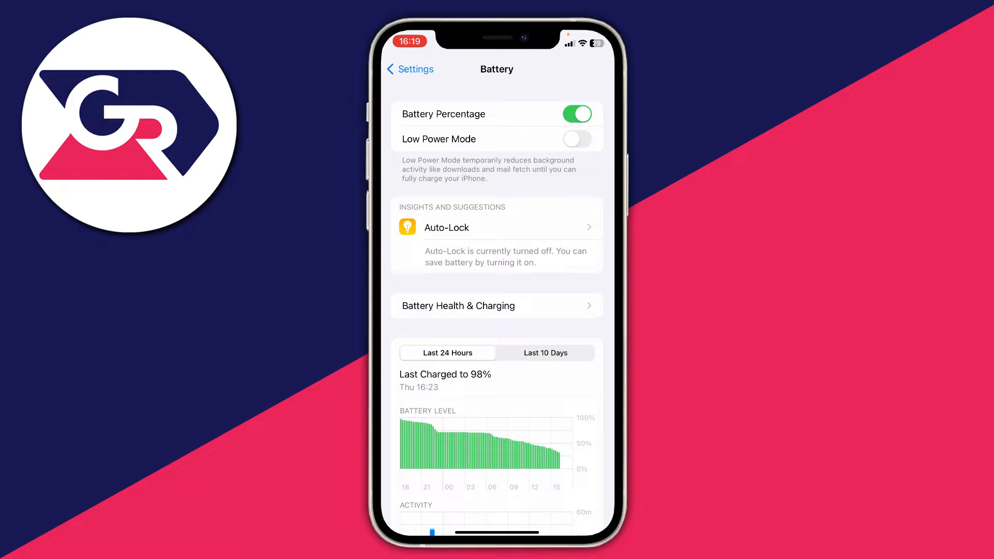
click(410, 69)
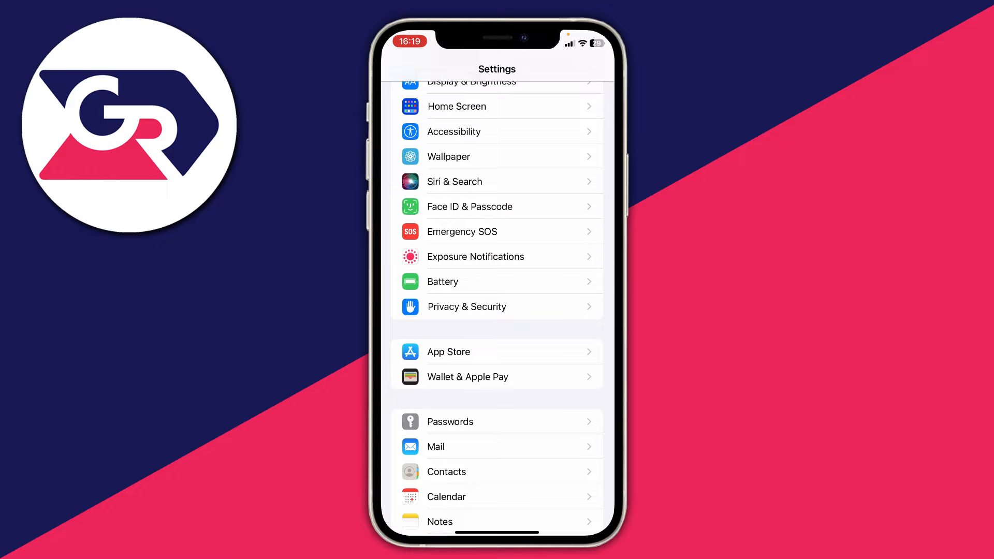
scroll(down, 3)
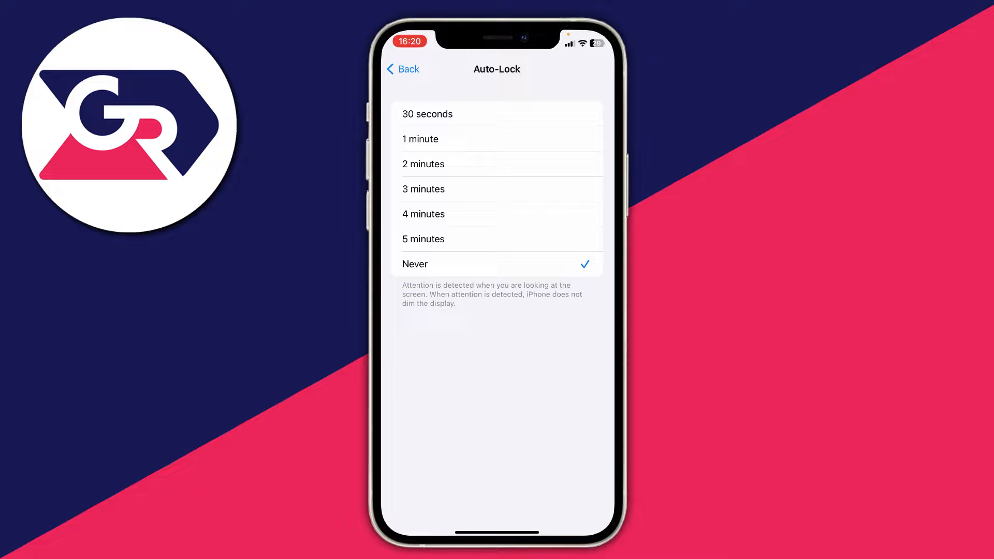
- Leave Auto-Lock set to Never and go back to the main settings list
click(403, 69)
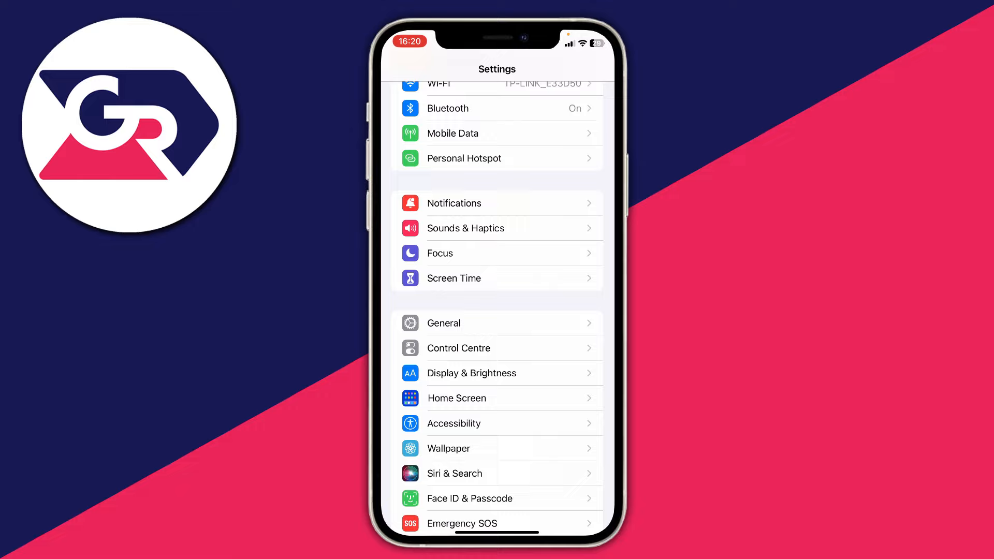
- Check Wi-Fi Assist is off at the bottom of Mobile Data, then return to Settings
scroll(down, 3)
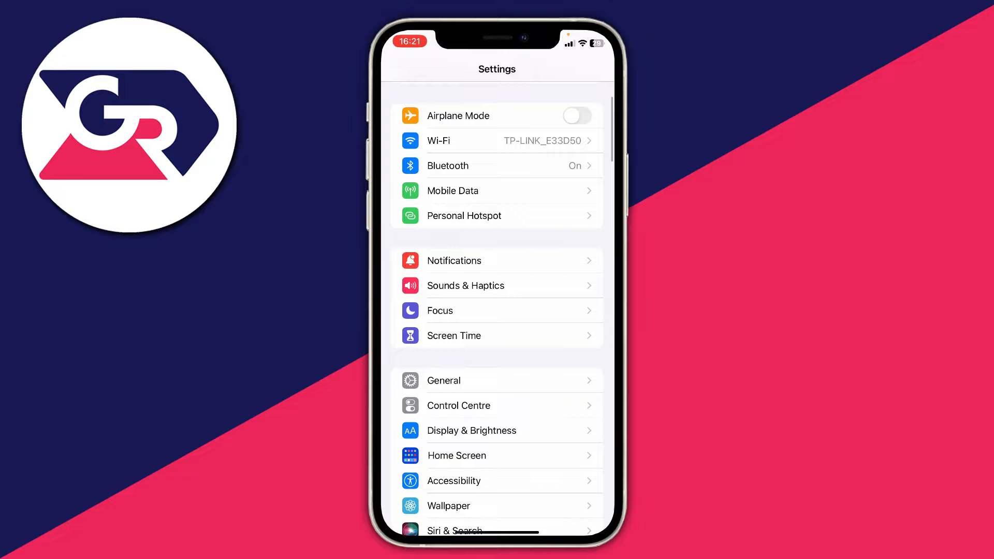
click(453, 191)
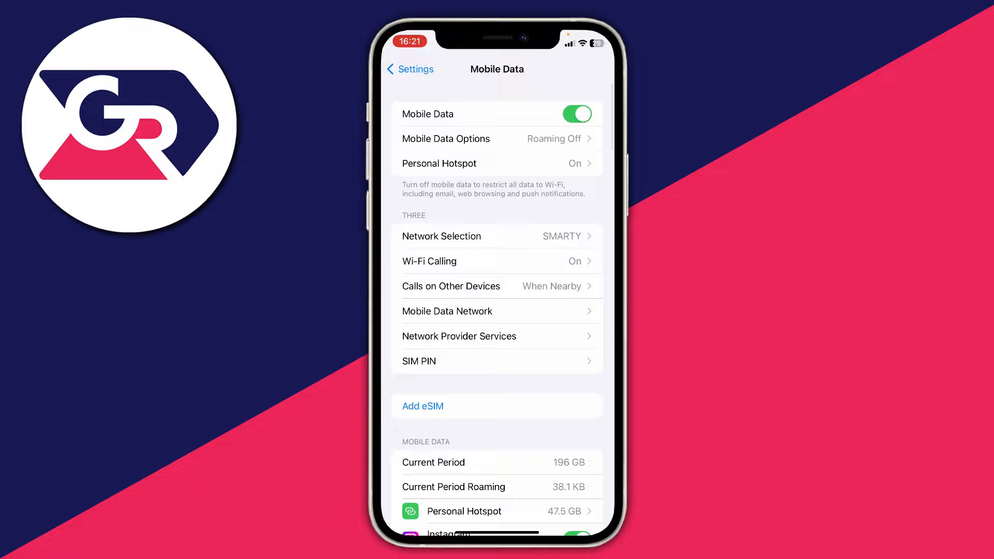
scroll(down, 3)
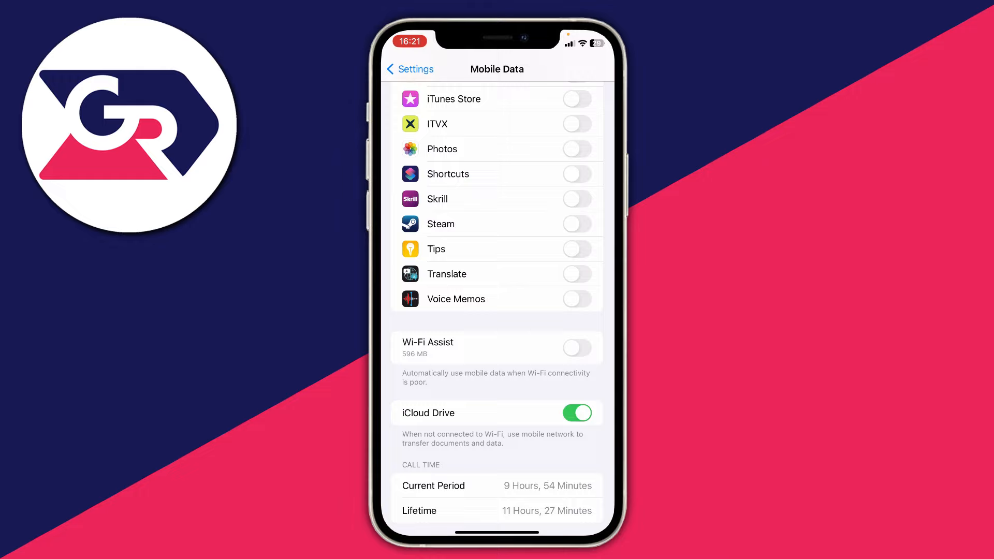
click(410, 69)
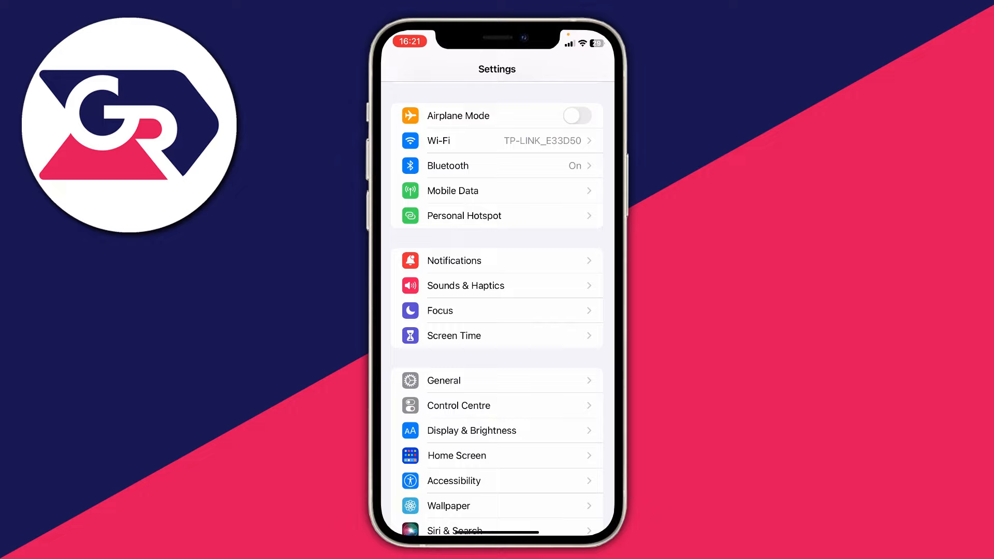
- View the connected TP-LINK_E33D50 network's details in Wi-Fi, showing Low Data Mode off
click(498, 141)
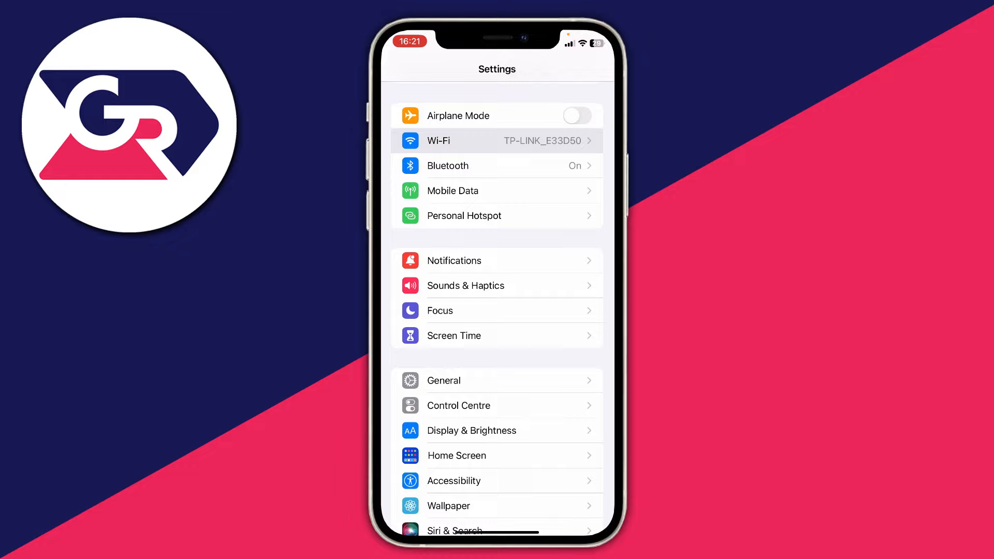
click(496, 141)
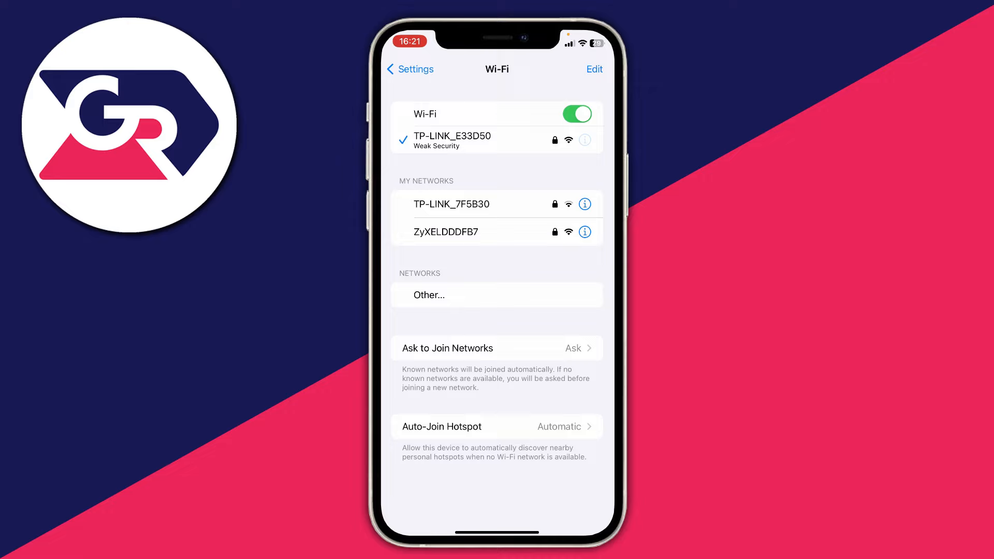
click(585, 139)
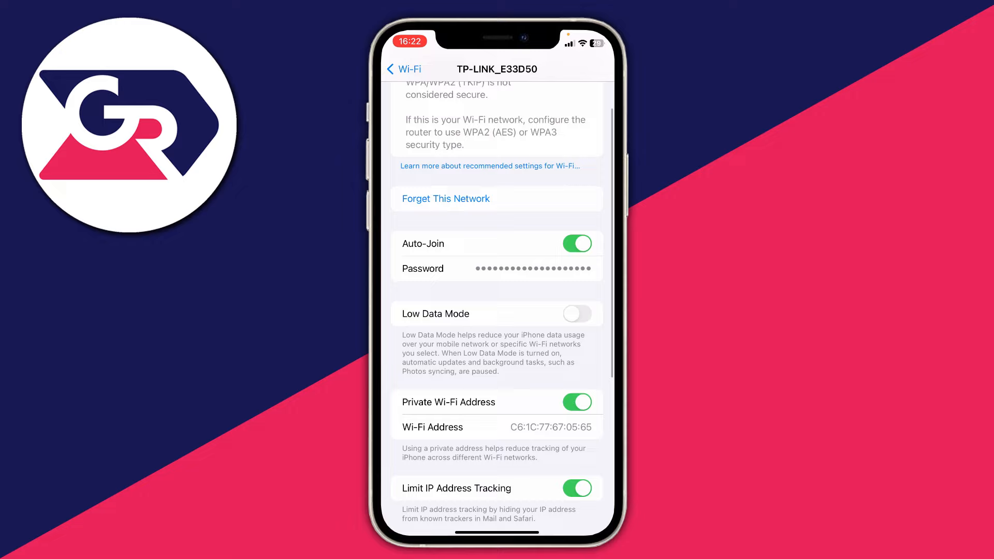